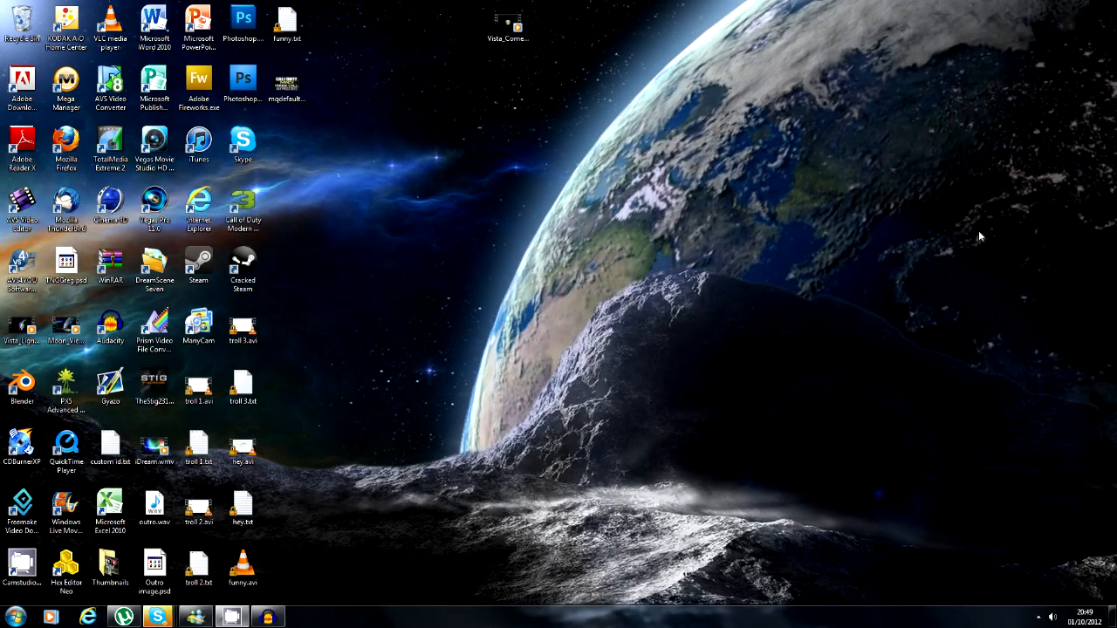
{"action": "mouse_move", "coordinate": [976, 252]}
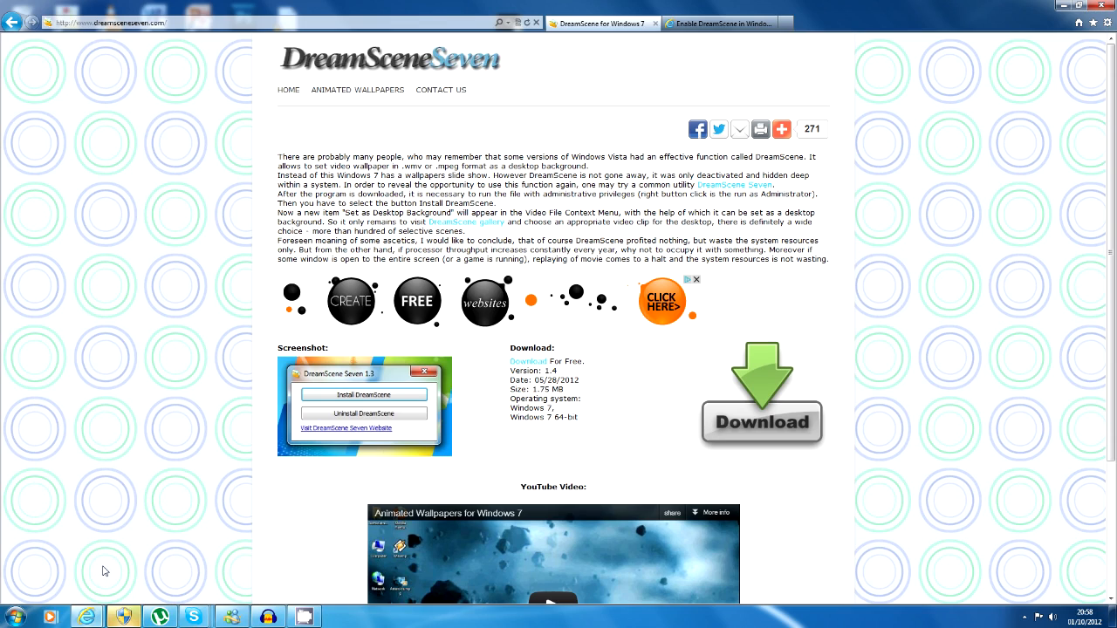
{"action": "mouse_move", "coordinate": [112, 583]}
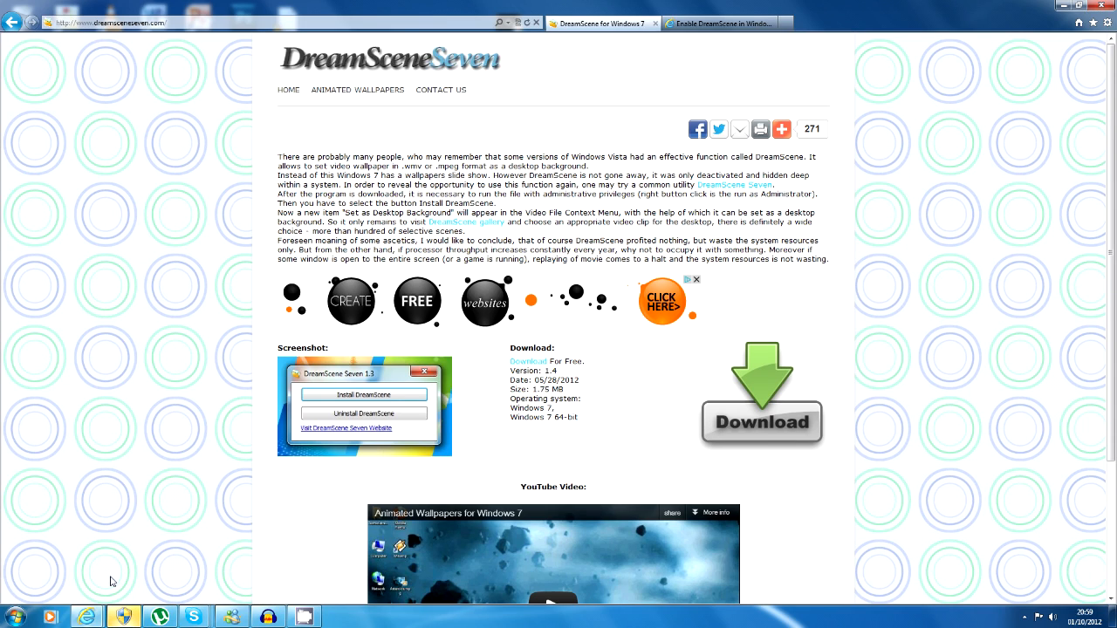
{"action": "mouse_move", "coordinate": [111, 581]}
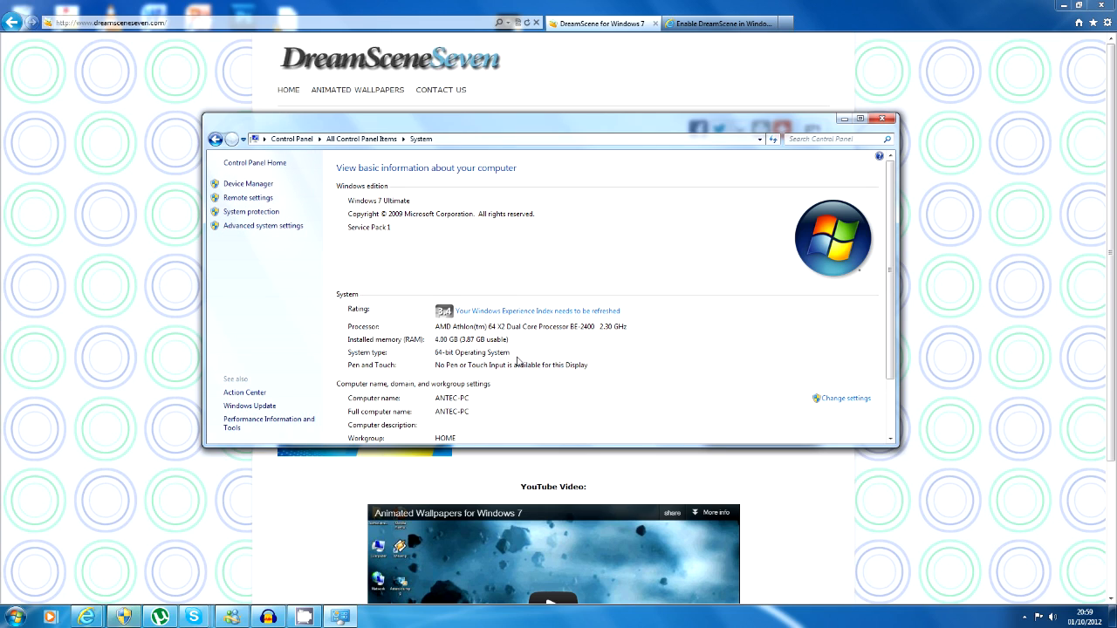
{"action": "mouse_move", "coordinate": [453, 360]}
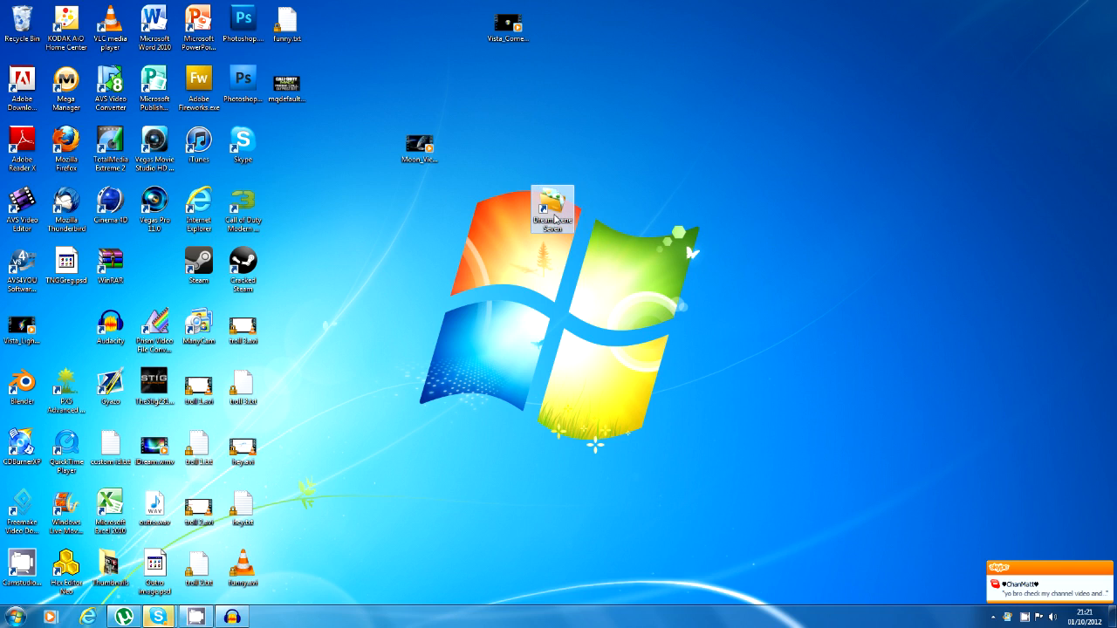
{"action": "mouse_move", "coordinate": [642, 234]}
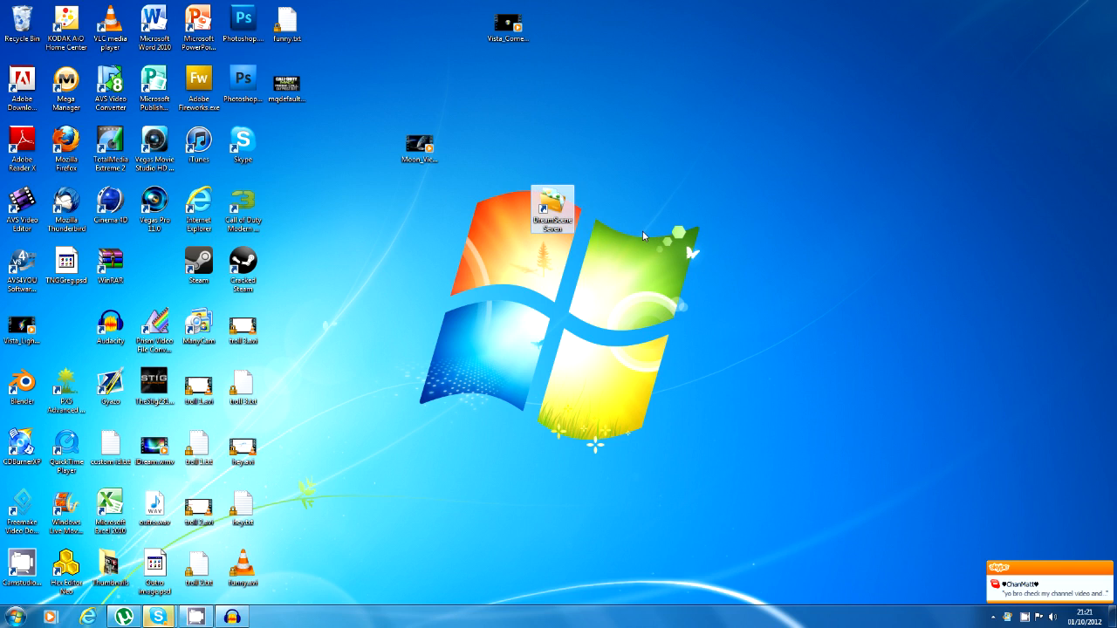
{"action": "mouse_move", "coordinate": [635, 230]}
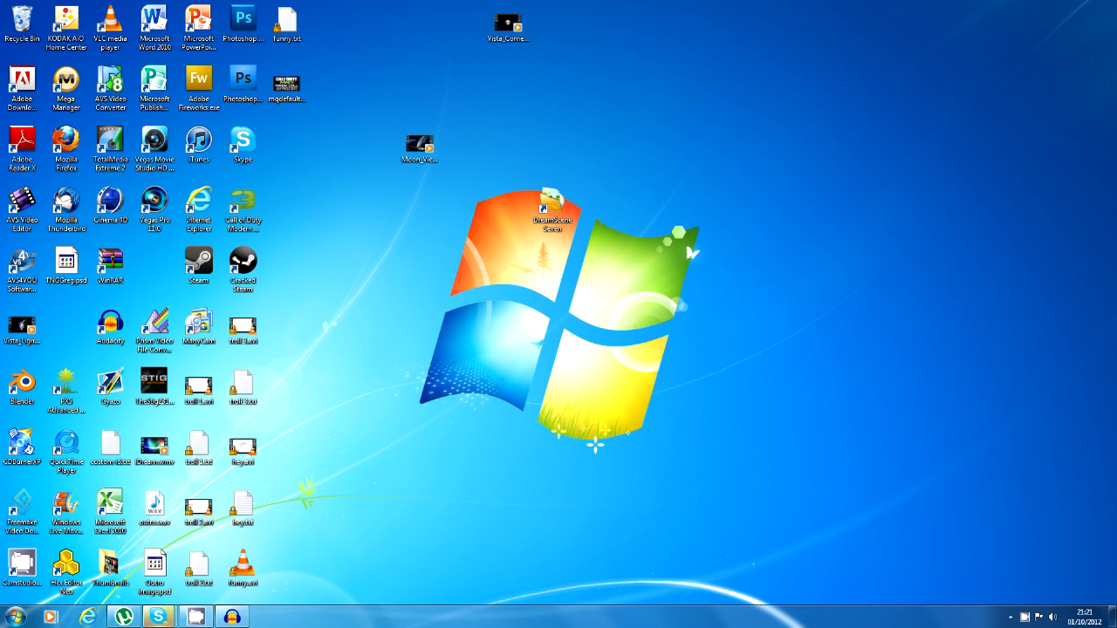
- Launch DreamScene Seven and install DreamScene so videos can serve as wallpaper
{"action": "double_click", "coordinate": [551, 201]}
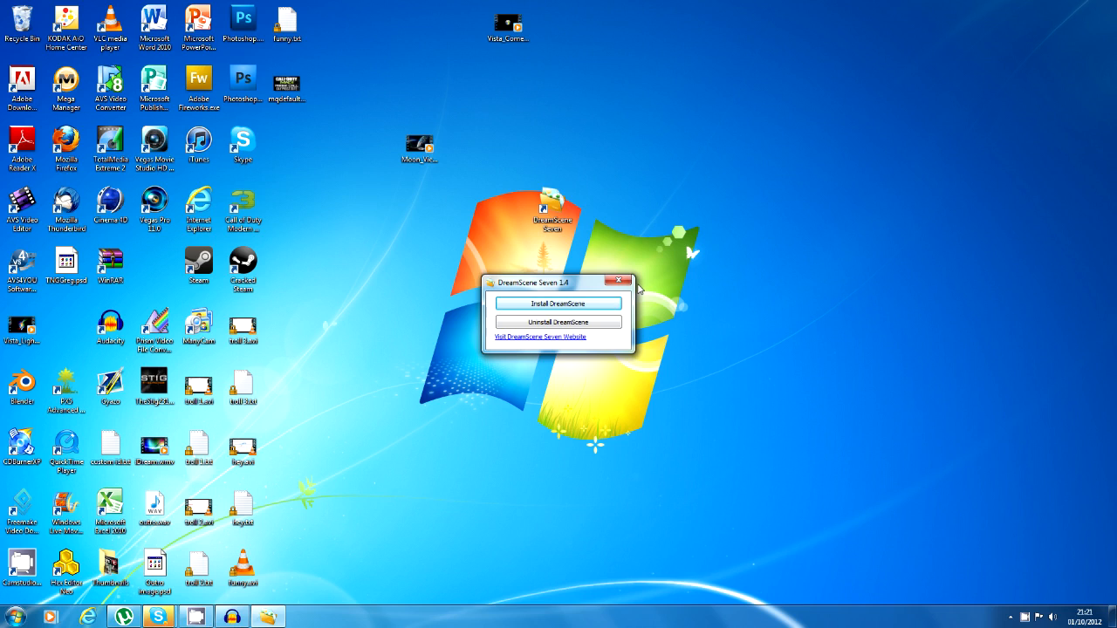
{"action": "mouse_move", "coordinate": [586, 325]}
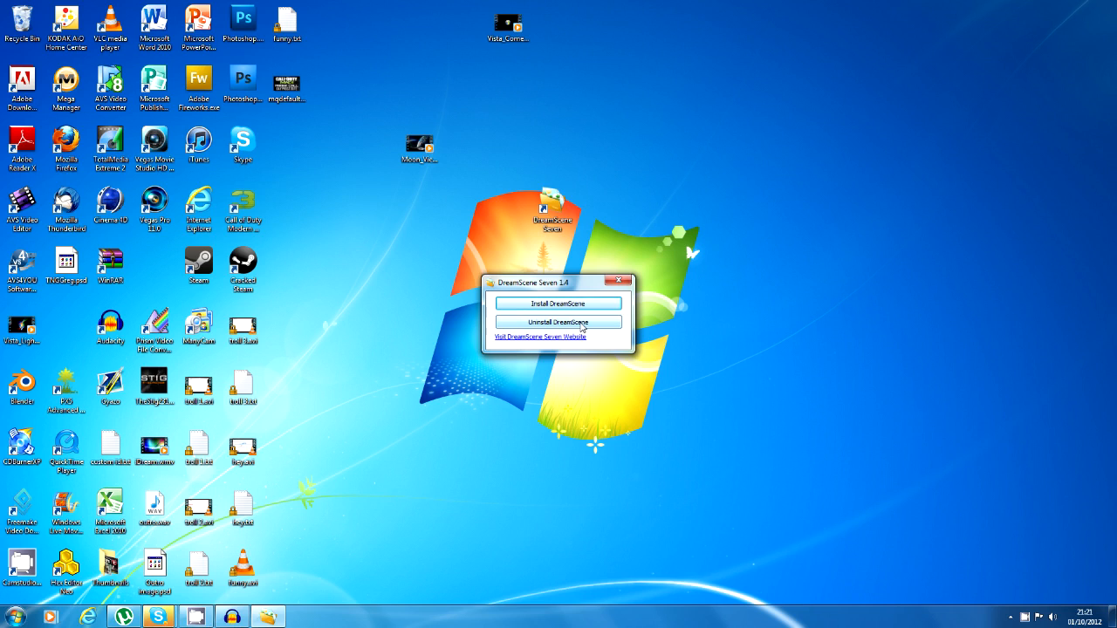
{"action": "mouse_move", "coordinate": [658, 285]}
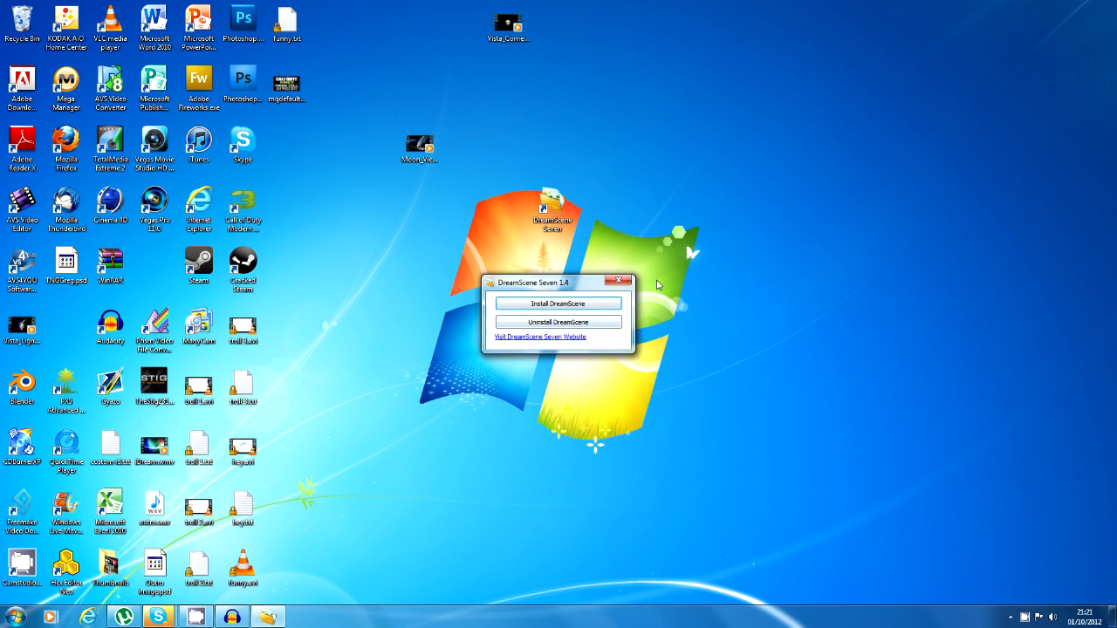
{"action": "mouse_move", "coordinate": [623, 284]}
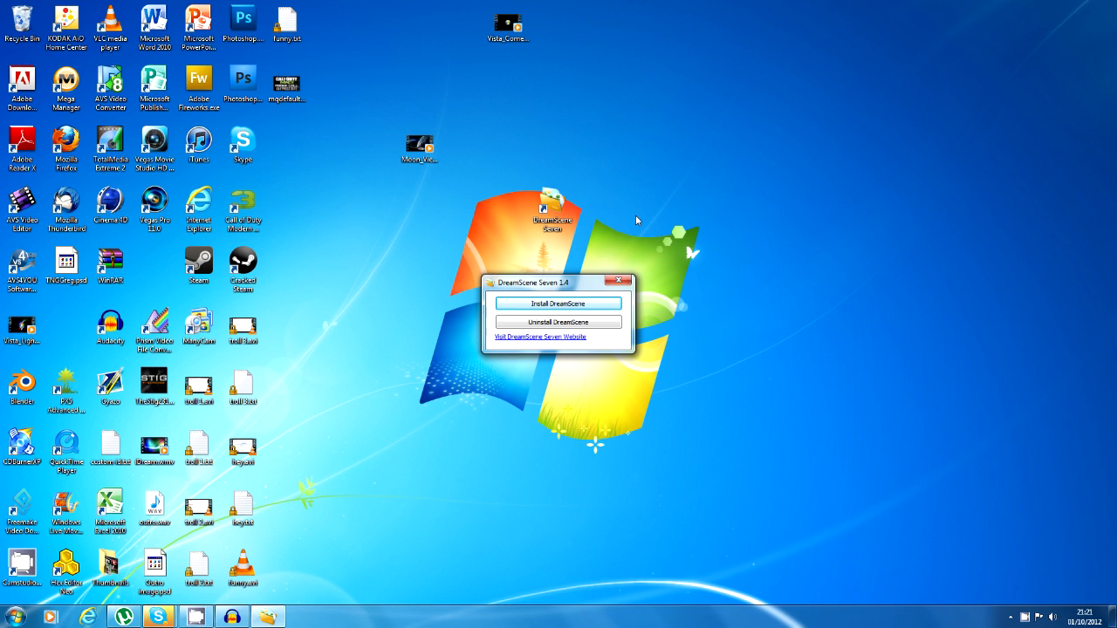
{"action": "mouse_move", "coordinate": [684, 224]}
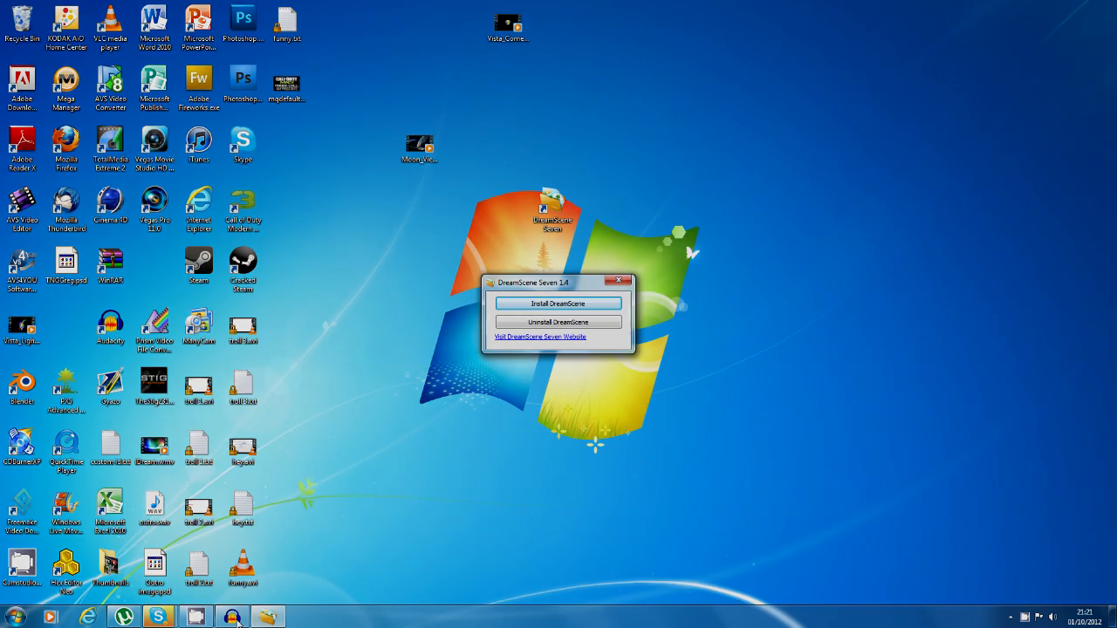
{"action": "left_click", "coordinate": [558, 303]}
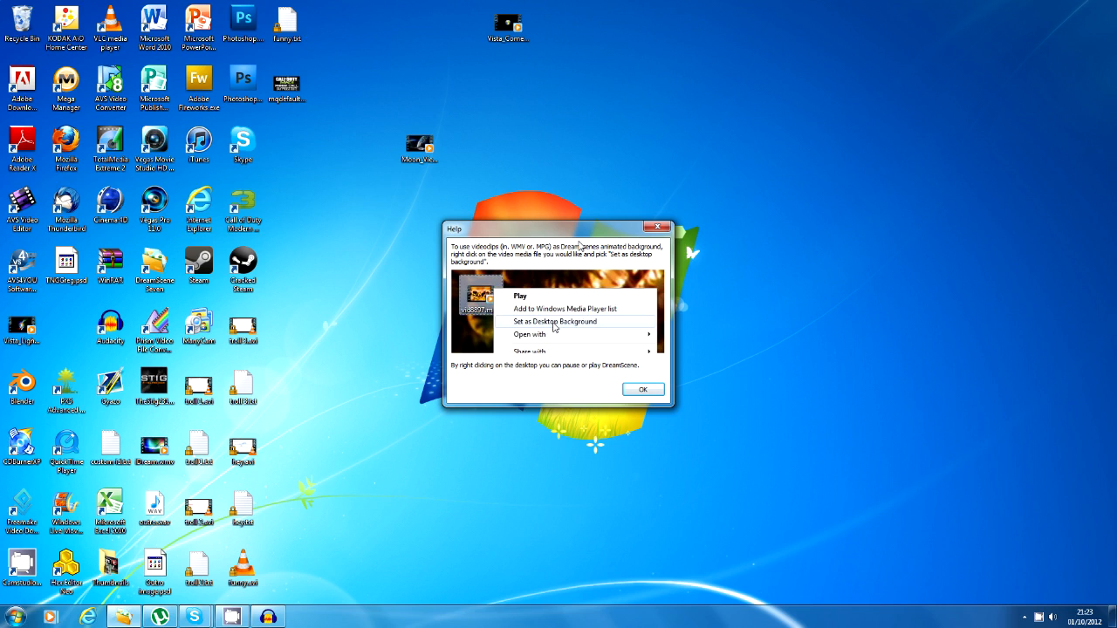
- Acknowledge the help note about setting WMV or MPG videos as the background
{"action": "left_click", "coordinate": [421, 145]}
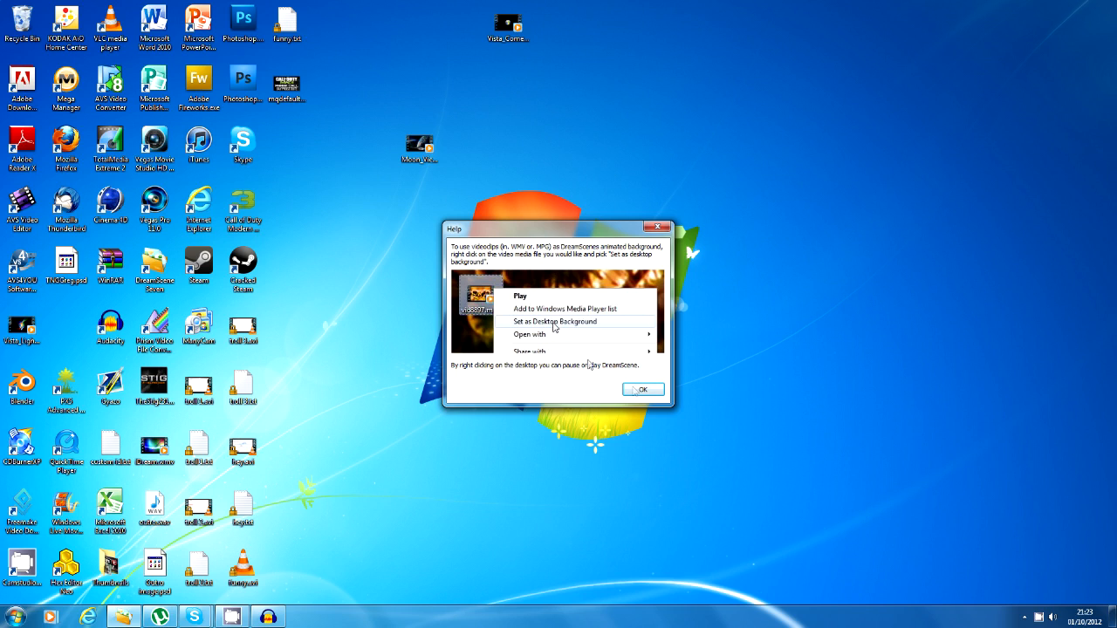
{"action": "left_click", "coordinate": [642, 389]}
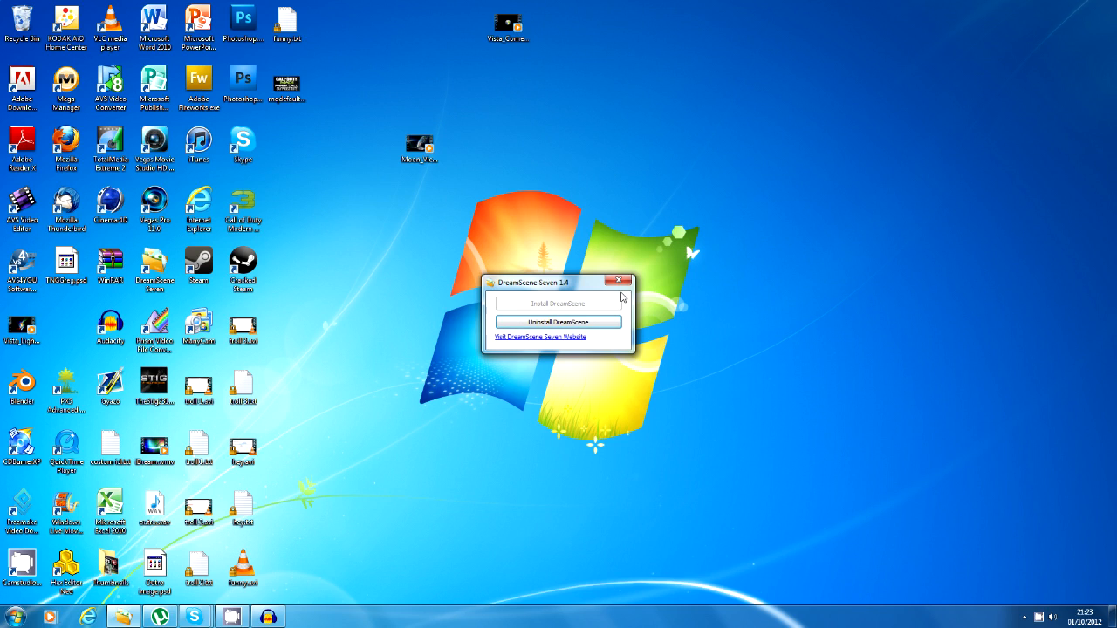
{"action": "mouse_move", "coordinate": [614, 321]}
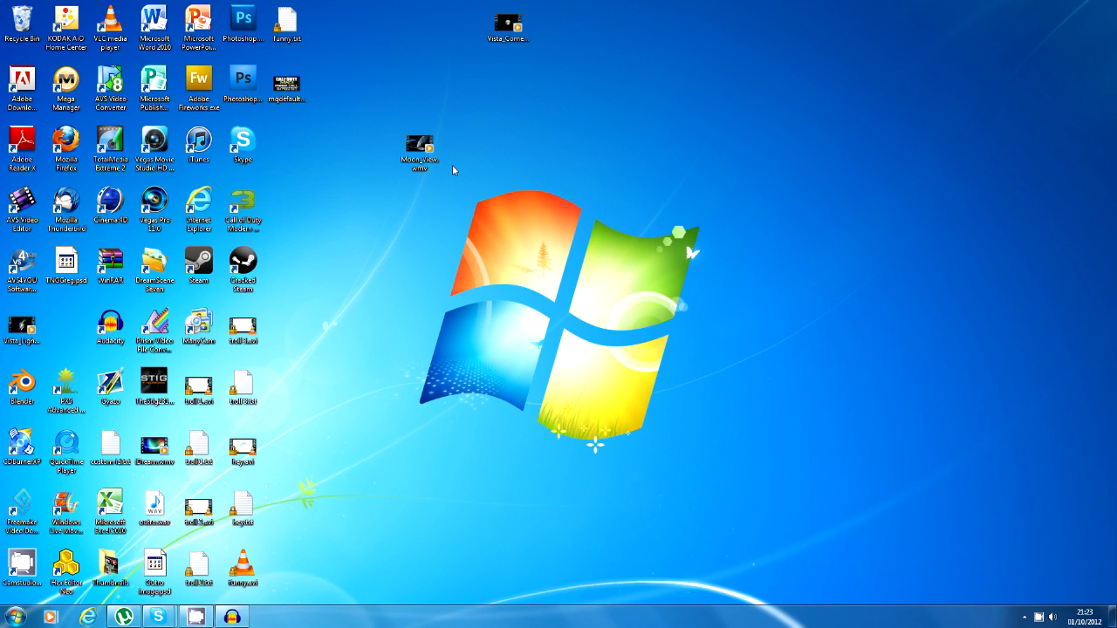
{"action": "mouse_move", "coordinate": [453, 167]}
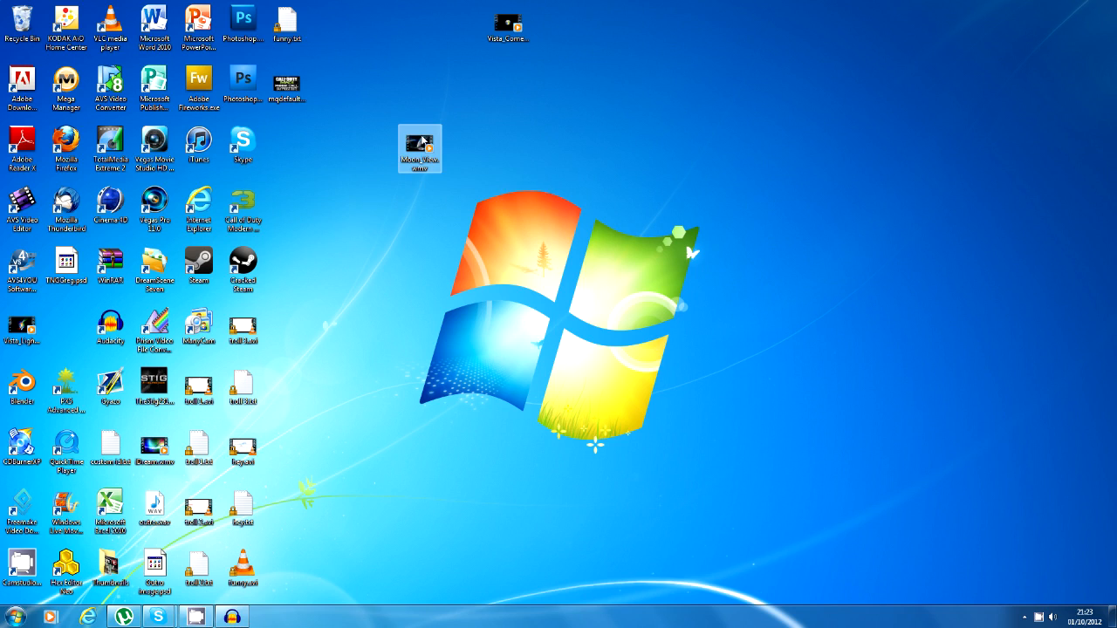
{"action": "mouse_move", "coordinate": [422, 171]}
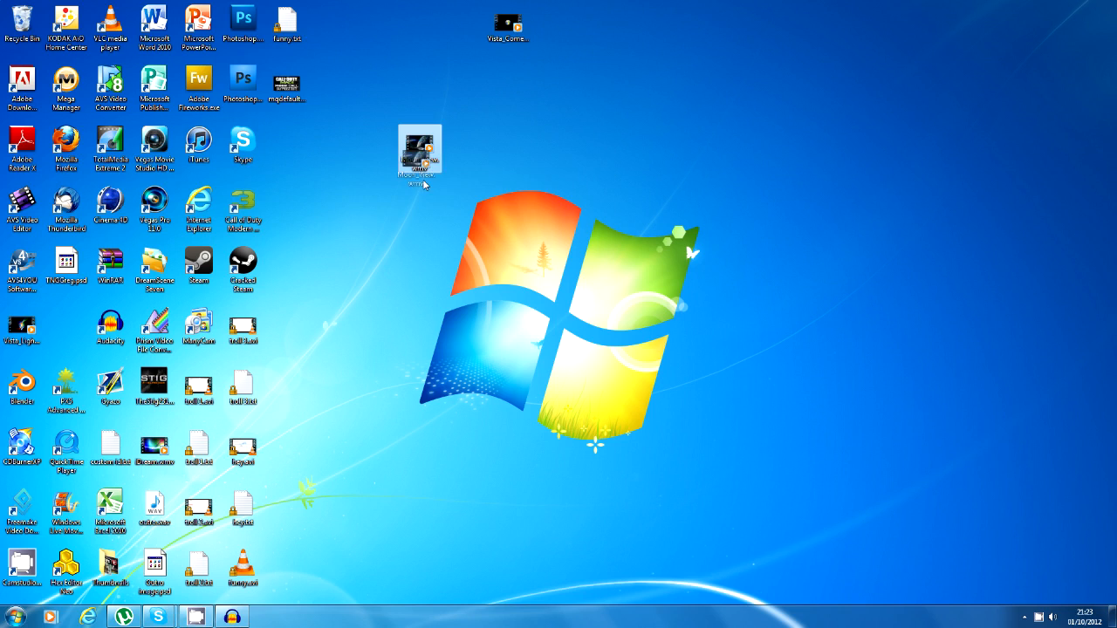
- Set the Moon_View video as the animated desktop background via its context menu
{"action": "right_click", "coordinate": [419, 149]}
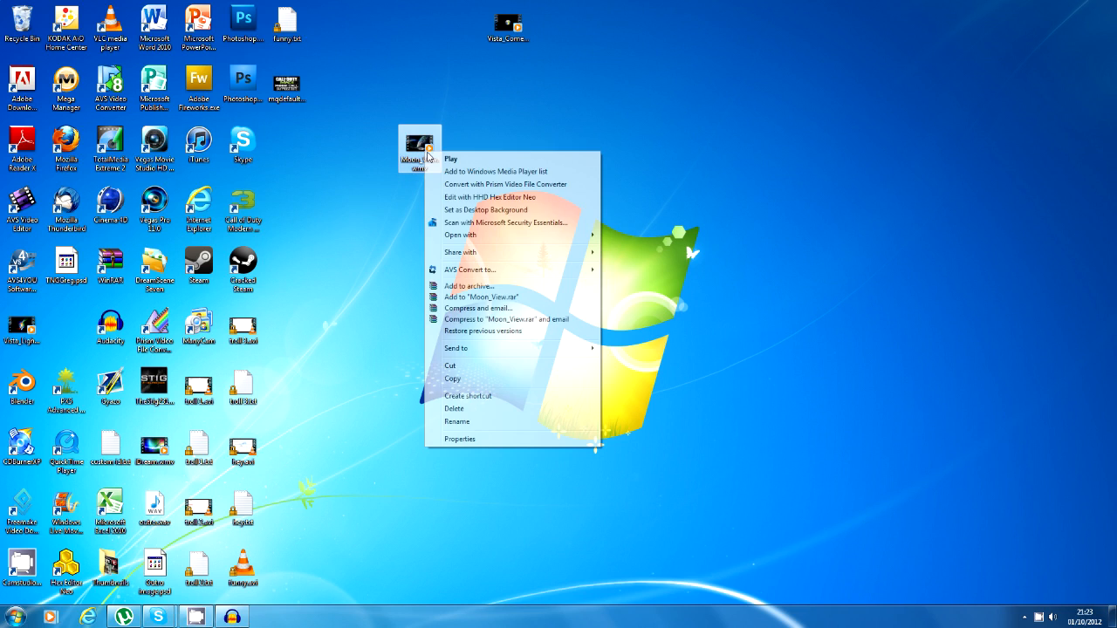
{"action": "mouse_move", "coordinate": [461, 223]}
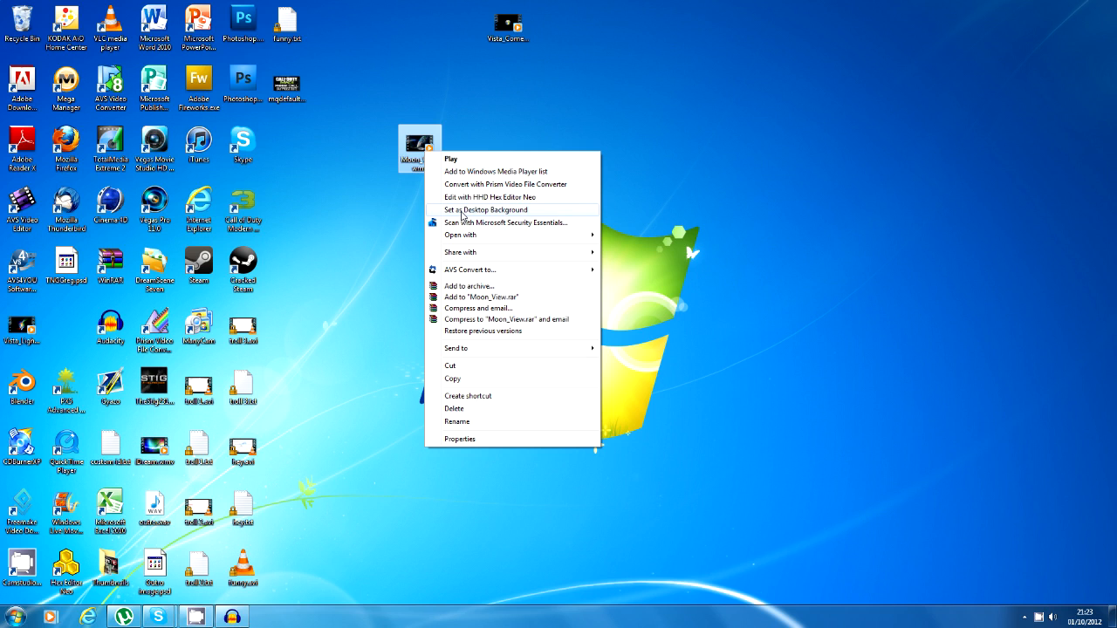
{"action": "left_click", "coordinate": [485, 209]}
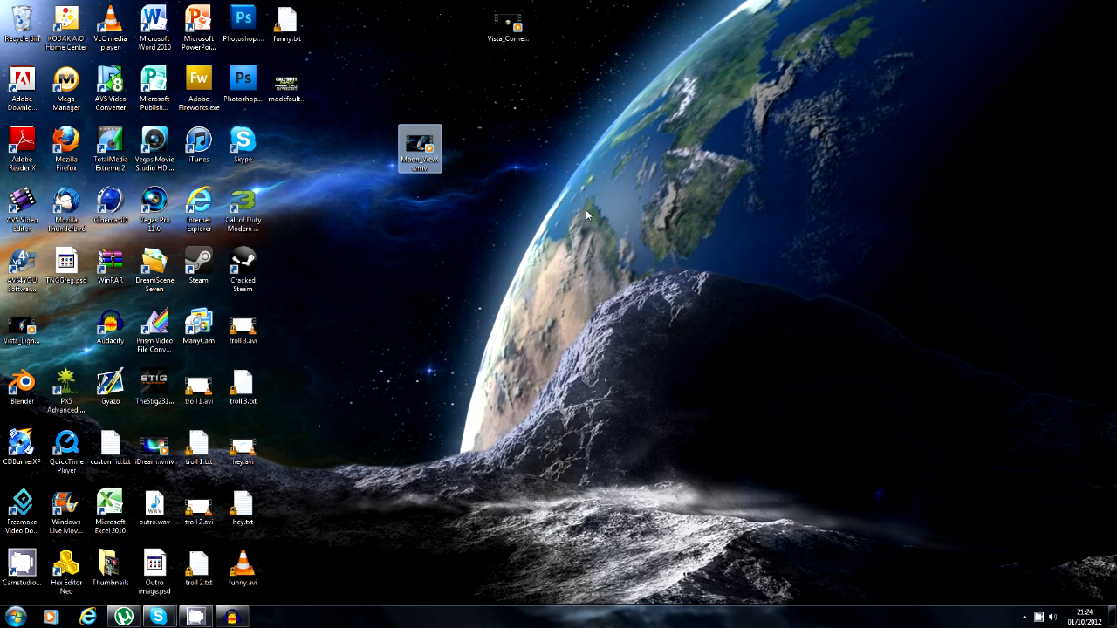
{"action": "mouse_move", "coordinate": [498, 311]}
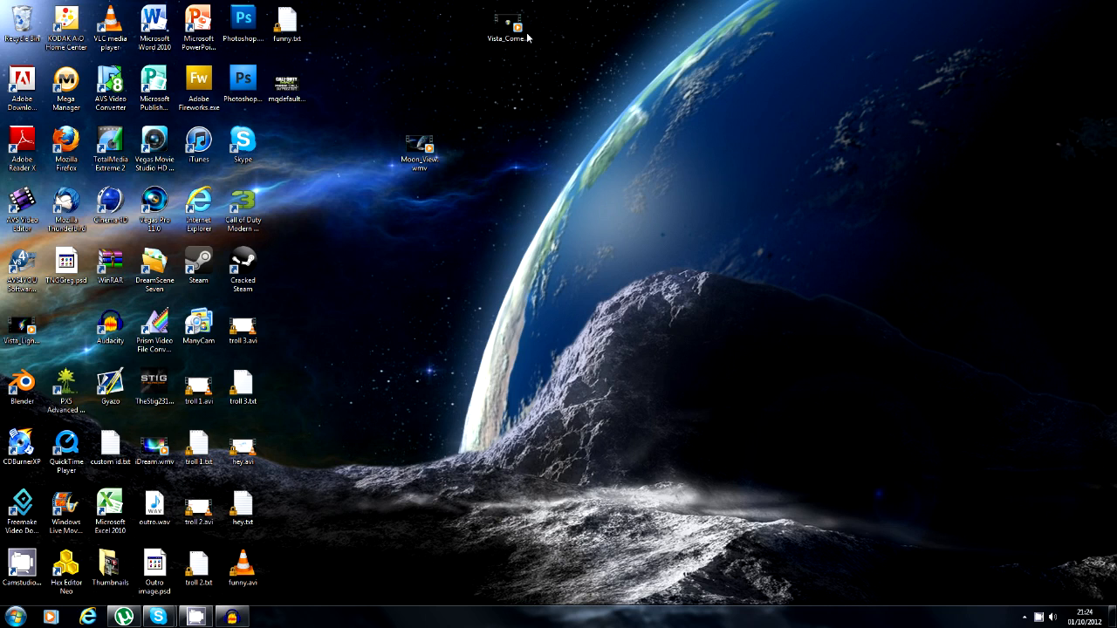
- Bring up the context menu of the second WMV file to set it as background
{"action": "right_click", "coordinate": [506, 20]}
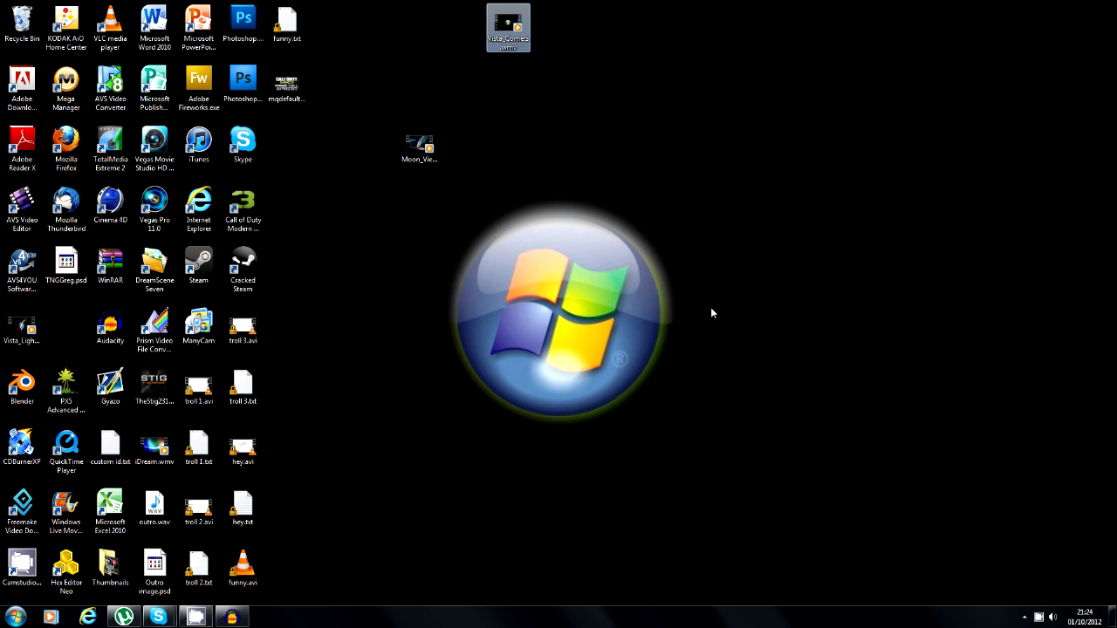
{"action": "mouse_move", "coordinate": [709, 313]}
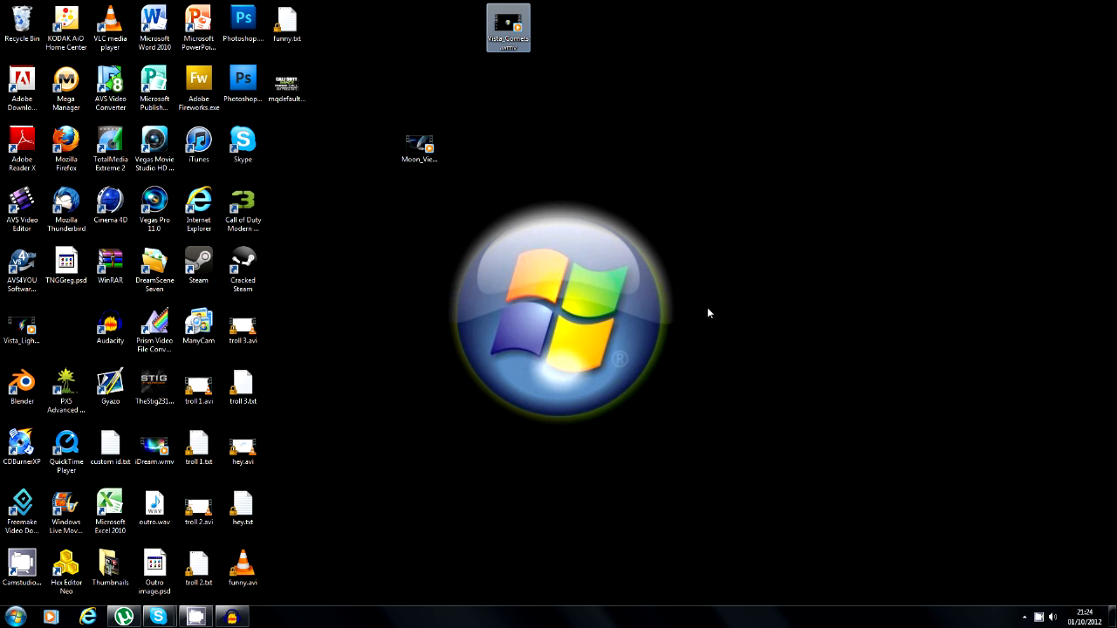